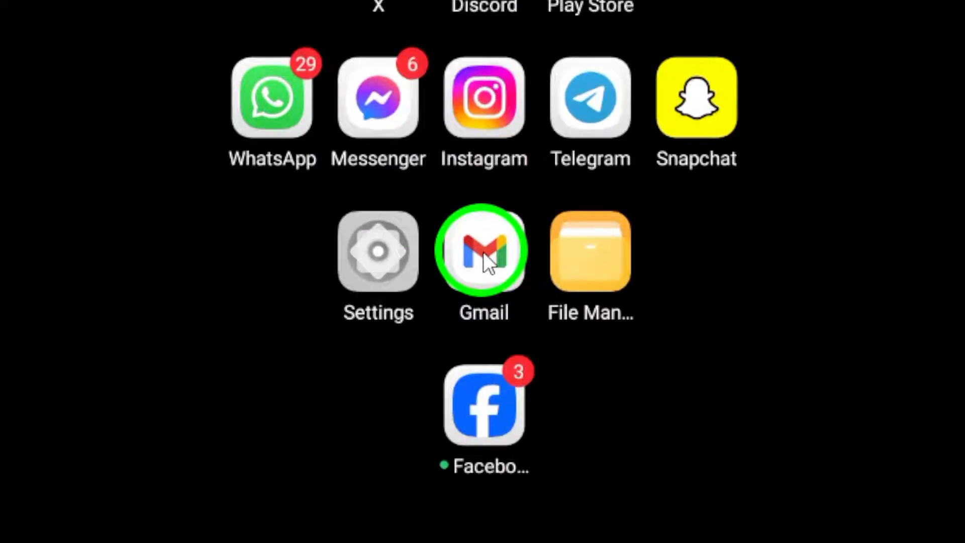
Launch Gmail from the home screen to land on the Primary inbox.
{"action": "left_click", "coordinate": [483, 249]}
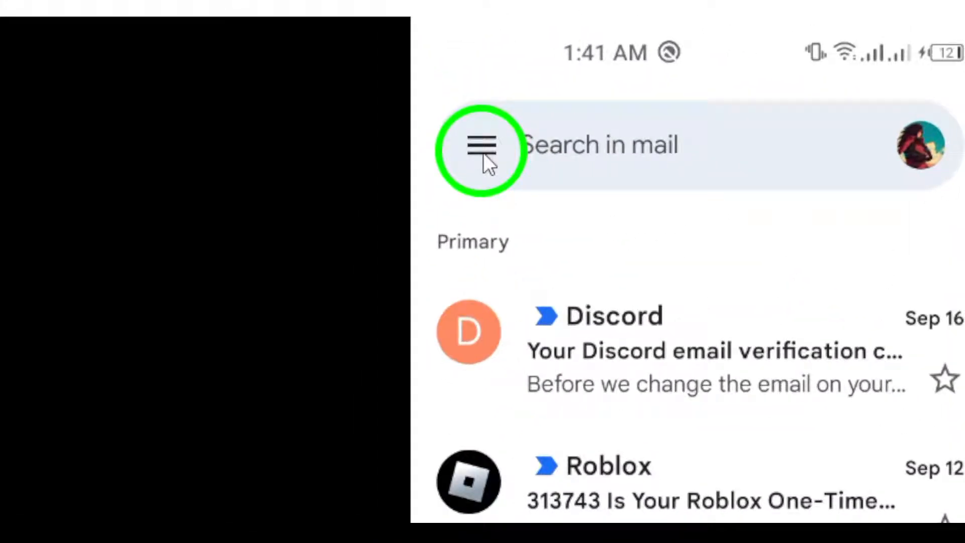
Reach Gmail's Settings screen through the navigation drawer.
{"action": "left_click", "coordinate": [482, 144]}
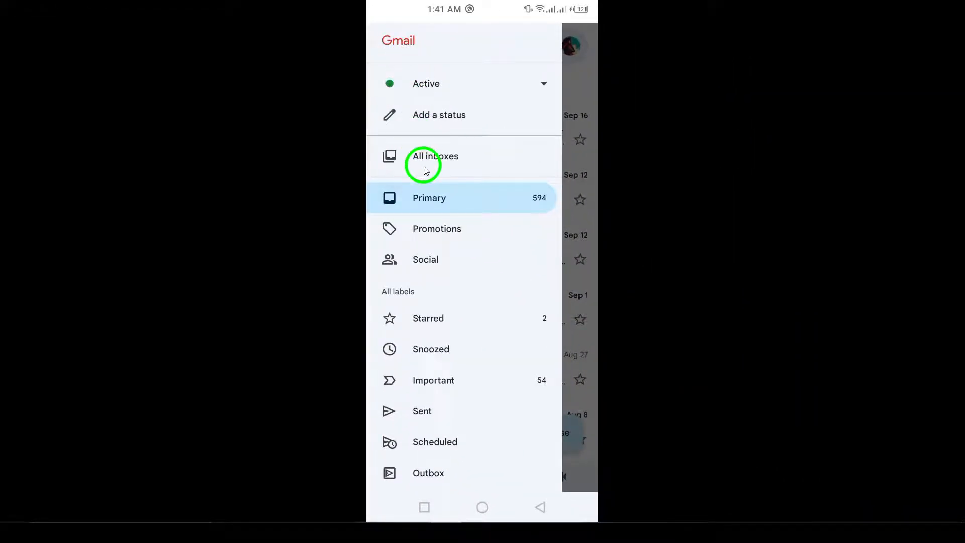
{"action": "scroll", "scroll_direction": "down", "scroll_amount": 3}
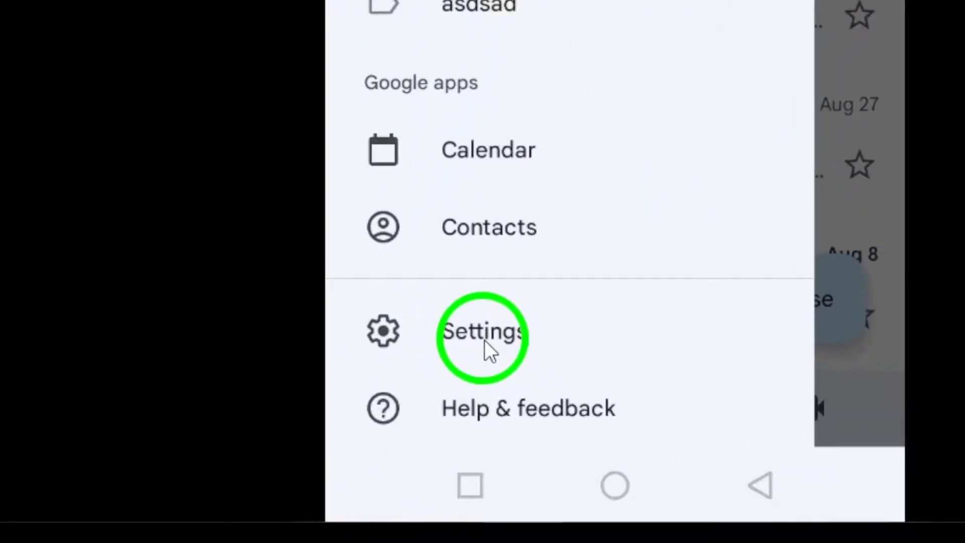
{"action": "left_click", "coordinate": [483, 331]}
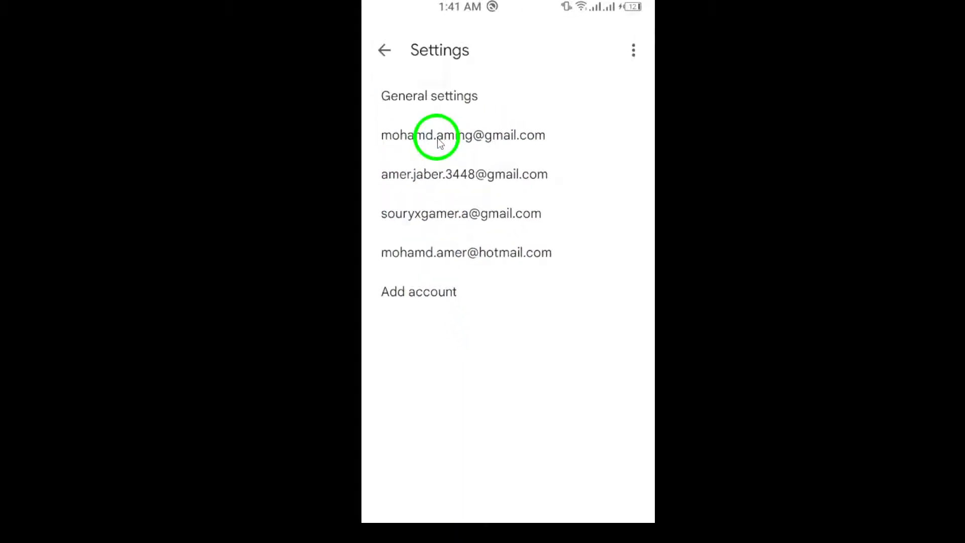
From the first account's settings, show 'Manage blocked users in Chat' with no users blocked.
{"action": "left_click", "coordinate": [463, 135]}
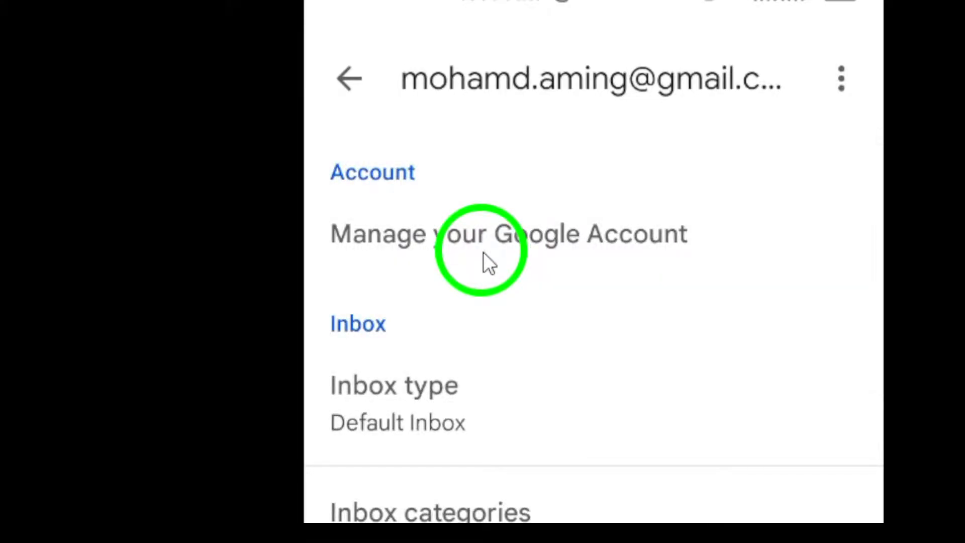
{"action": "scroll", "scroll_direction": "down", "scroll_amount": 3}
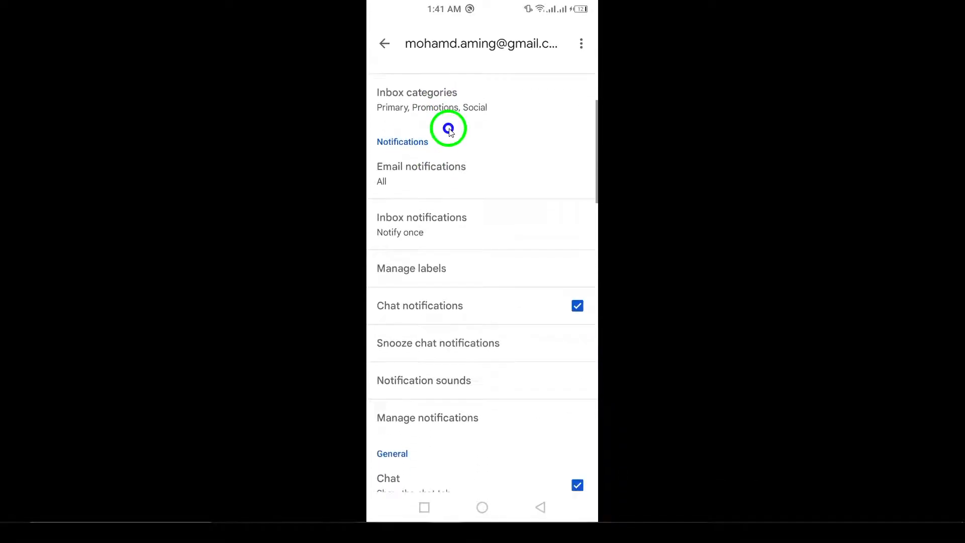
{"action": "scroll", "scroll_direction": "down", "scroll_amount": 3}
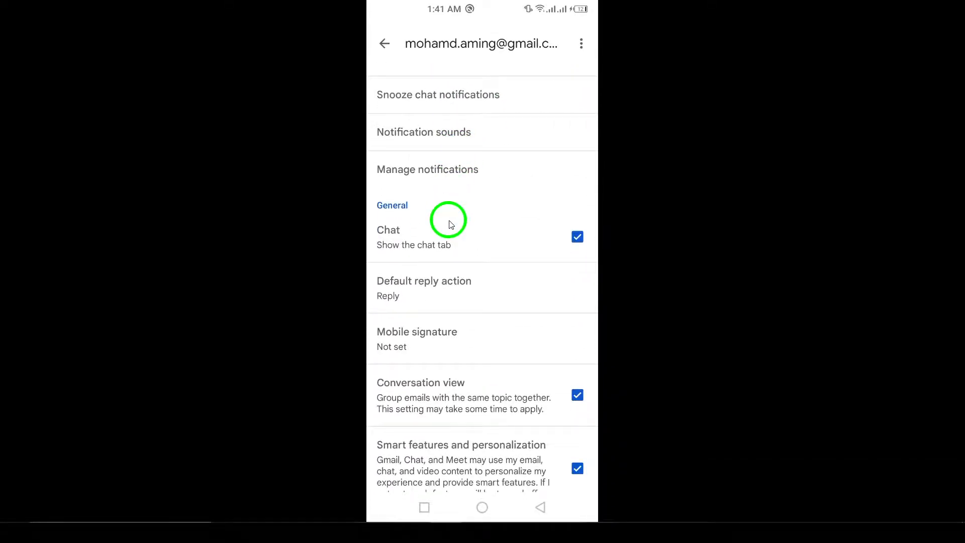
{"action": "scroll", "scroll_direction": "down", "scroll_amount": 3}
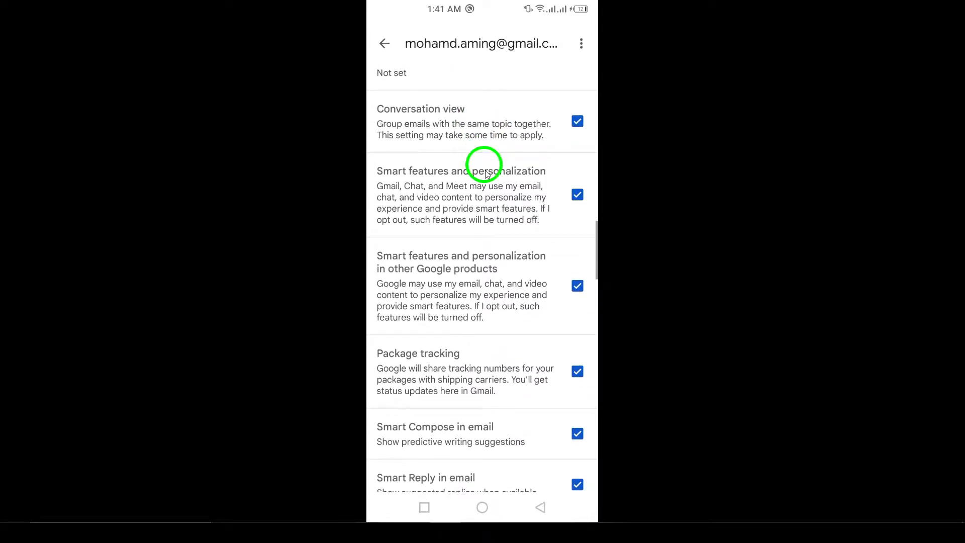
{"action": "scroll", "scroll_direction": "down", "scroll_amount": 3}
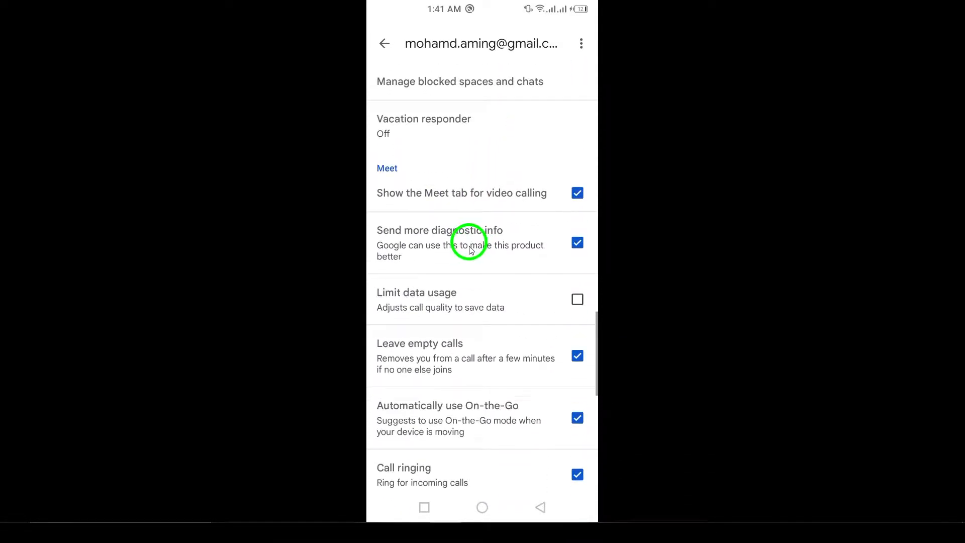
{"action": "scroll", "scroll_direction": "down", "scroll_amount": 3}
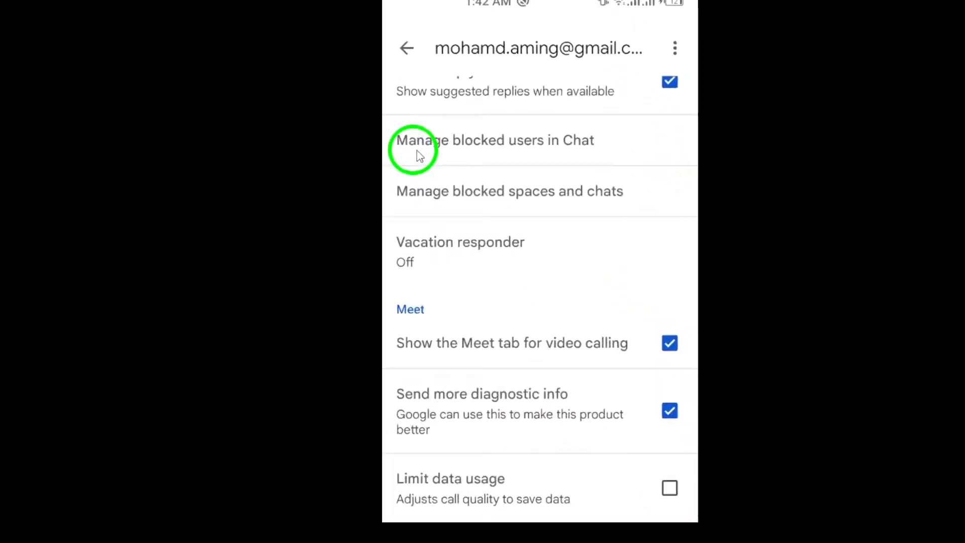
{"action": "left_click", "coordinate": [493, 140]}
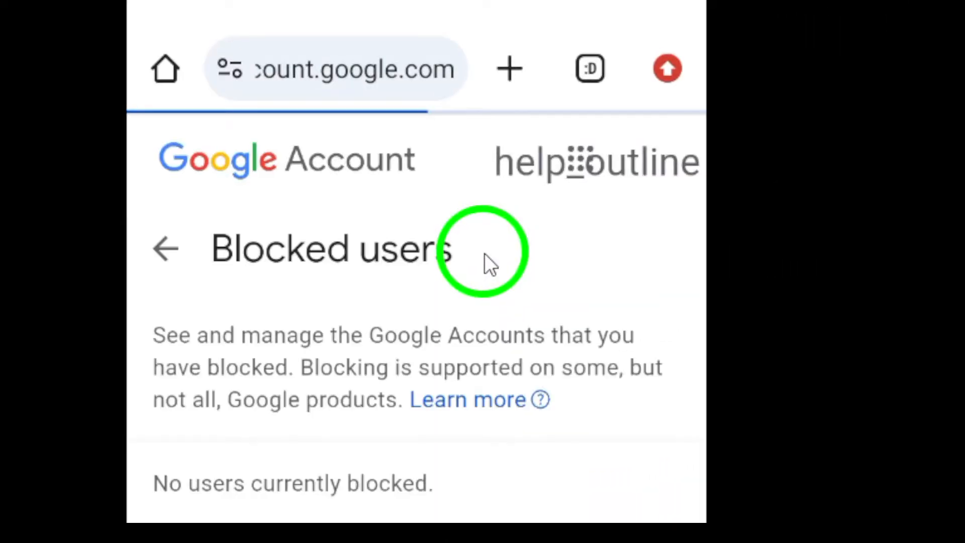